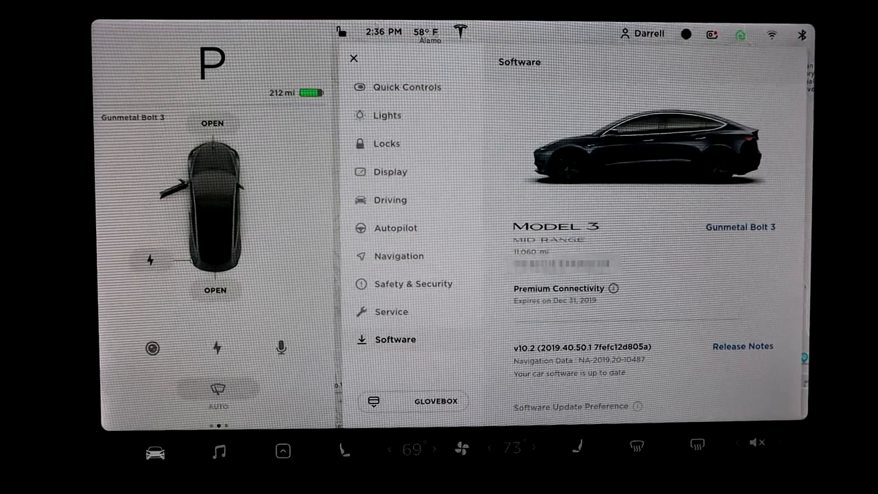
Show the Release Notes for the installed 2019.40.50.1 update from the Software page.
click(742, 346)
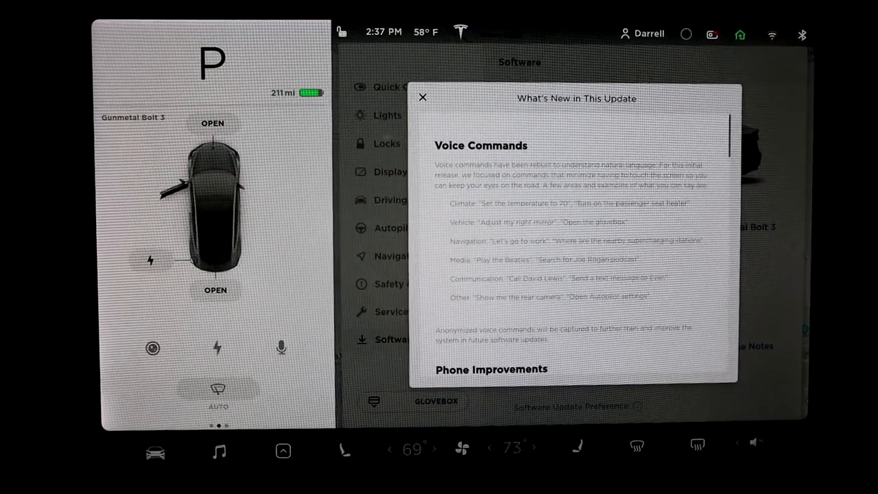
Scroll the notes from Voice Commands down to Phone Improvements, with Camp Mode below.
click(757, 442)
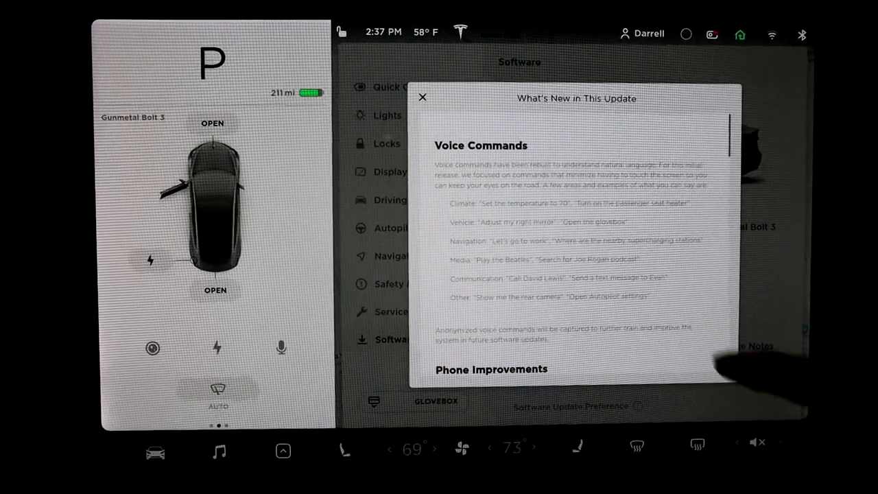
scroll(down, 3)
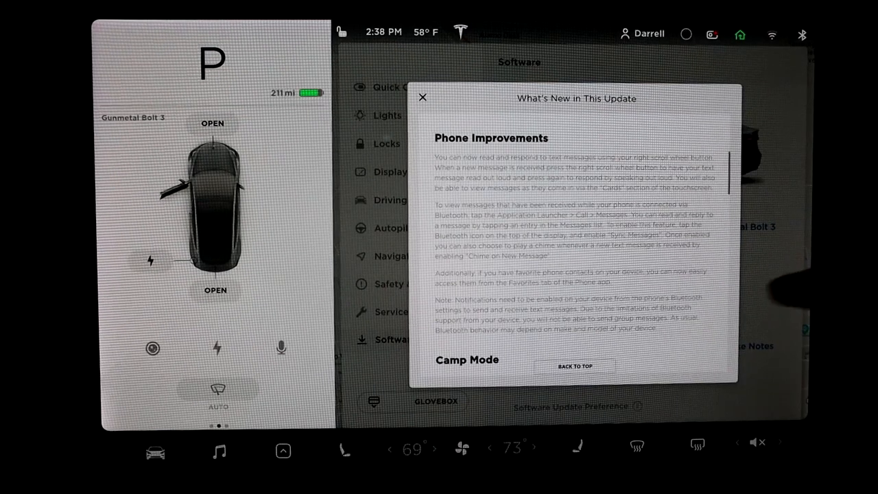
Scroll to the Camp Mode note and bring up the climate panel showing Off, Dog and Camp.
scroll(down, 3)
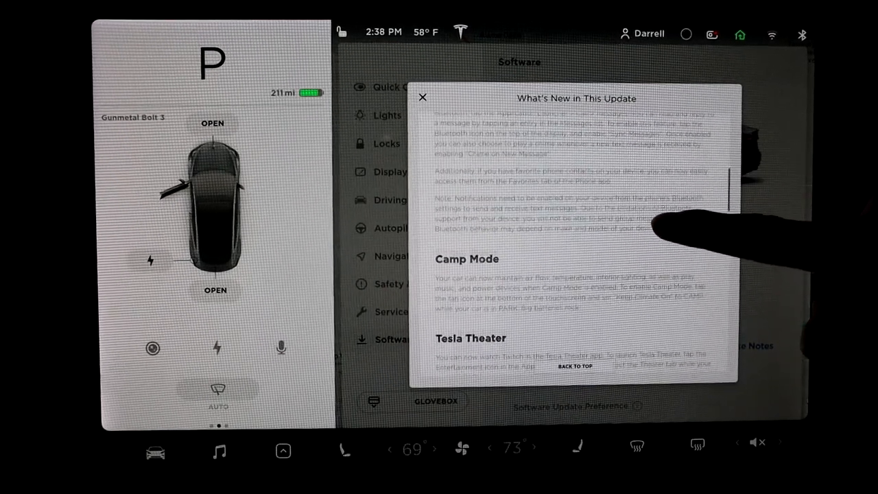
scroll(down, 3)
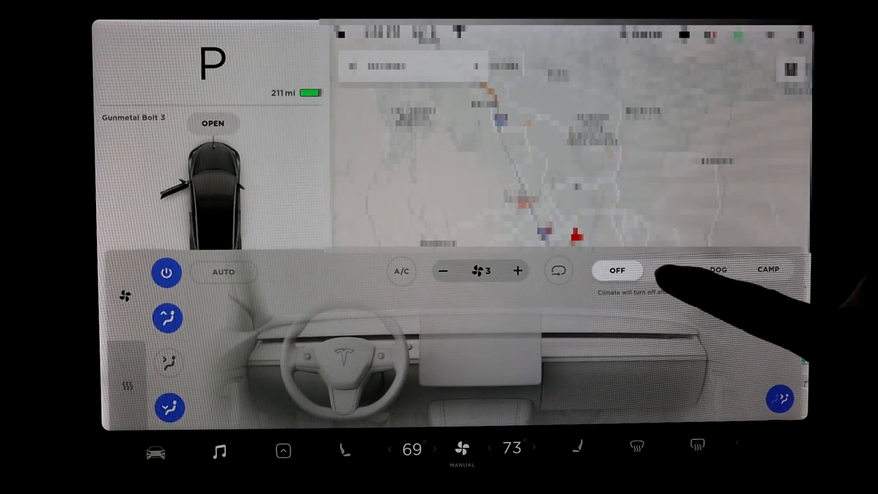
Leave the climate panel and reopen the update's Release Notes from the Software page.
click(667, 269)
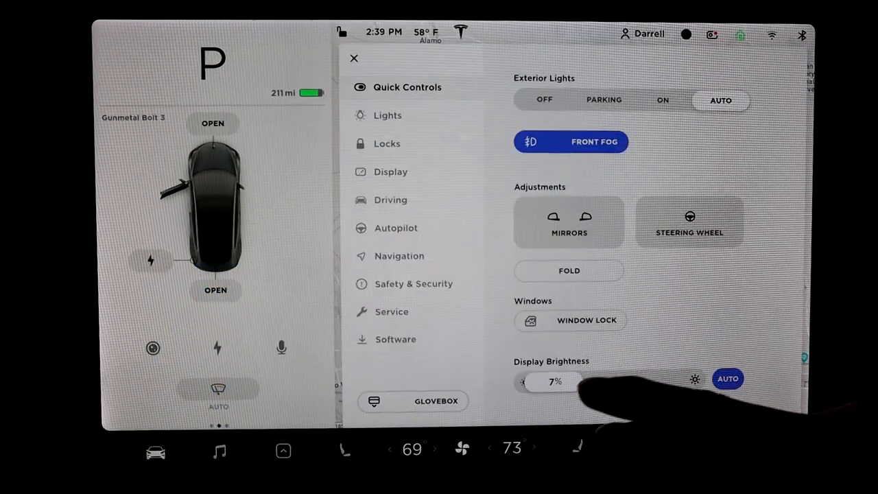
click(395, 339)
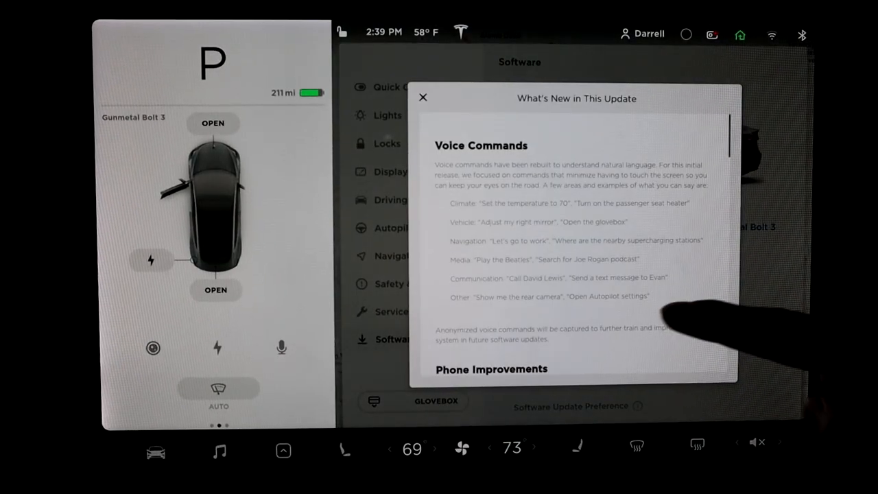
Scroll through Camp Mode, Tesla Theater, Stardew Valley and Backgammon down to Voice Keyboard.
scroll(down, 3)
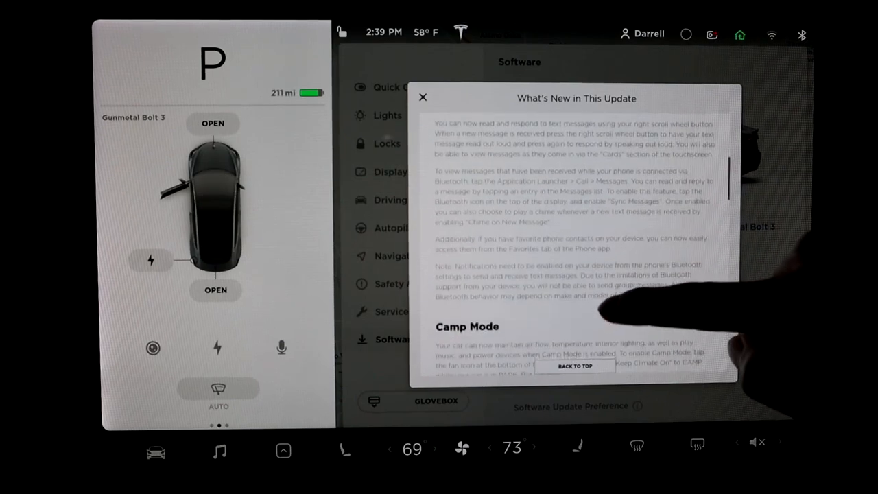
scroll(down, 3)
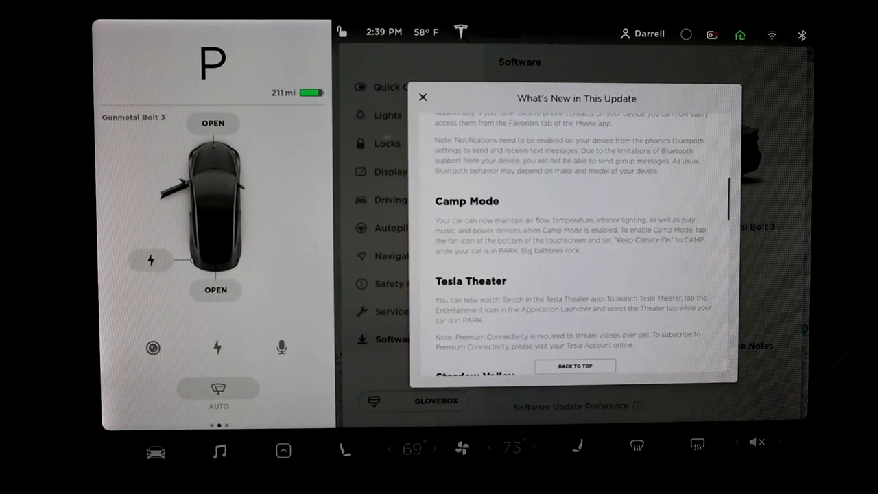
scroll(down, 3)
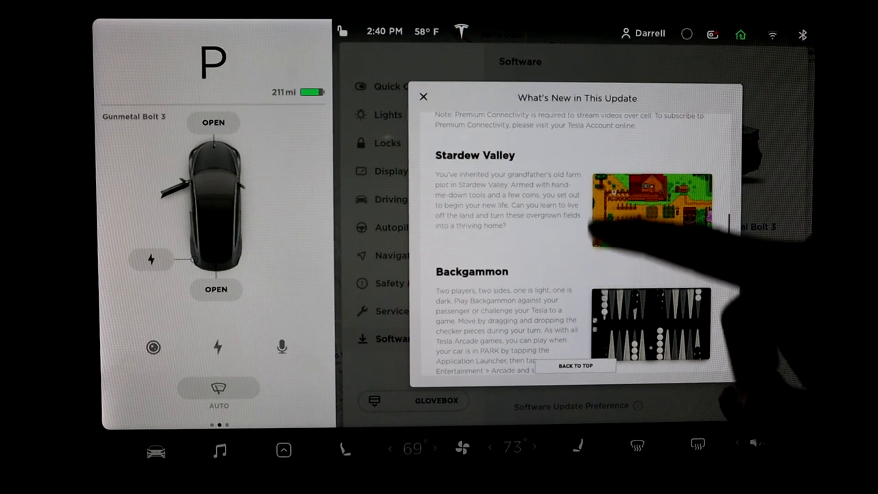
scroll(down, 3)
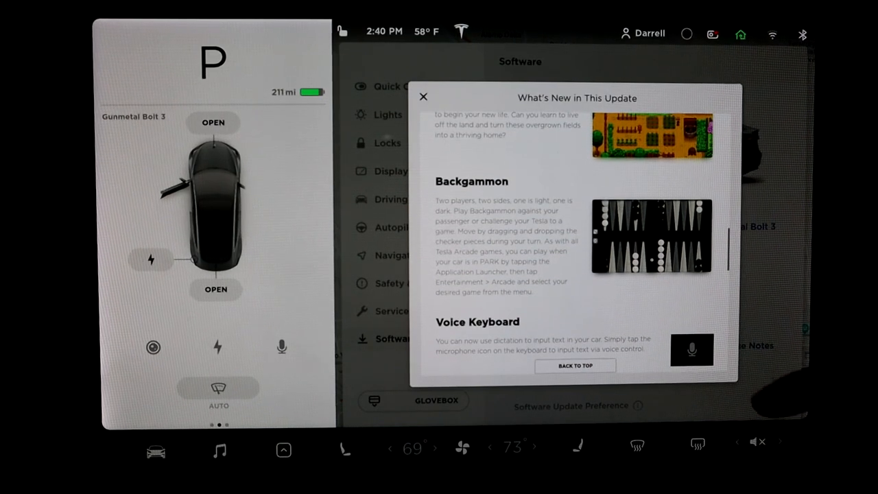
scroll(down, 3)
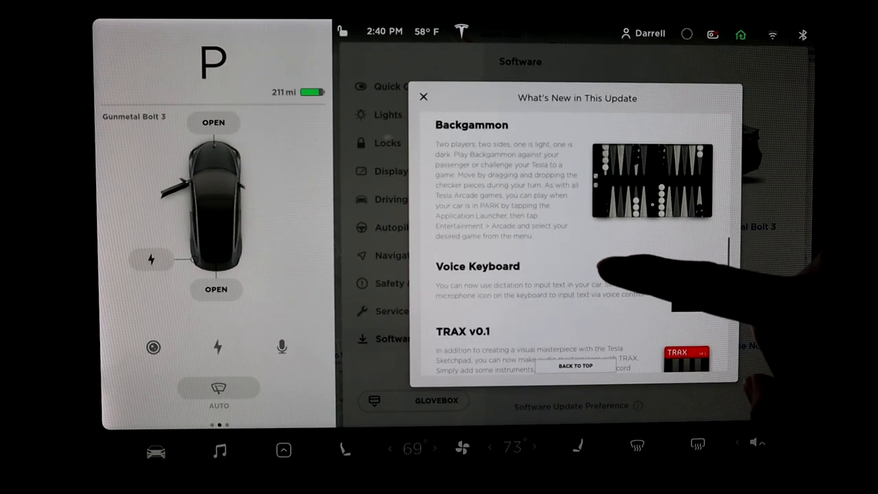
Scroll past Voice Keyboard to the TRAX v0.1 note, with Save Dashcam Clips on Honk beneath.
scroll(down, 3)
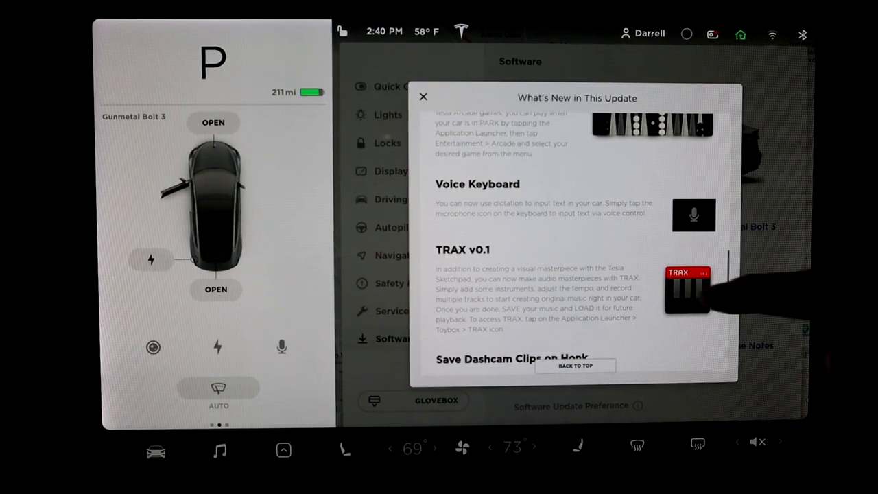
scroll(down, 3)
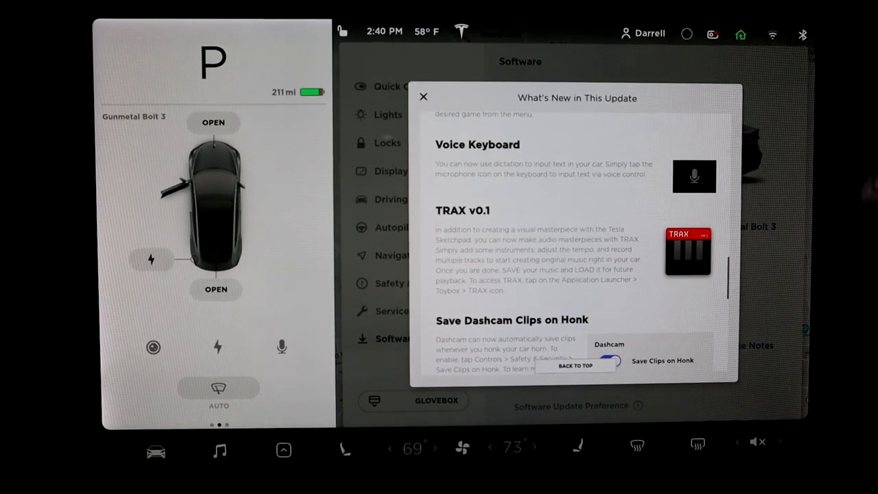
Scroll to show Save Dashcam Clips on Honk with its Dashcam setting image, reaching Driver Profiles.
scroll(down, 3)
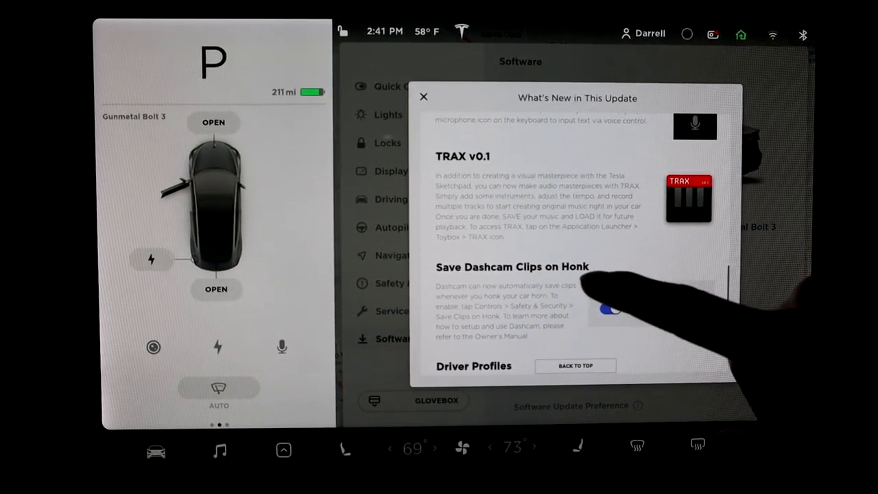
click(609, 308)
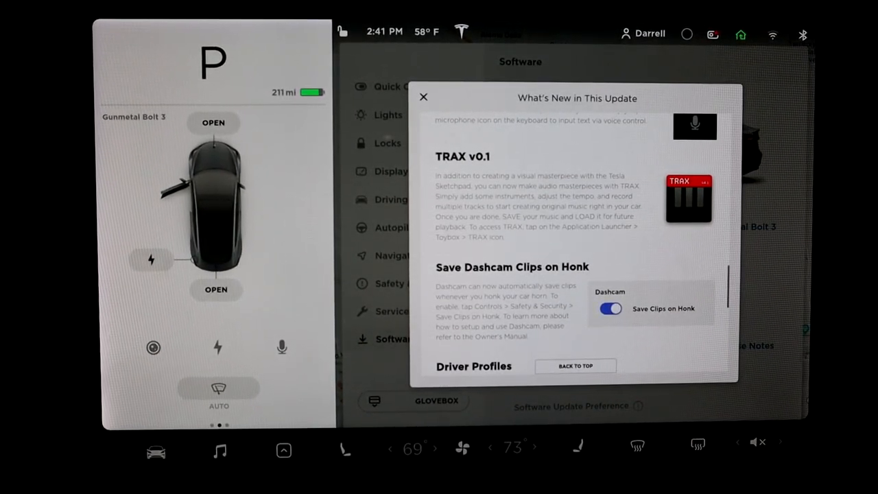
scroll(down, 3)
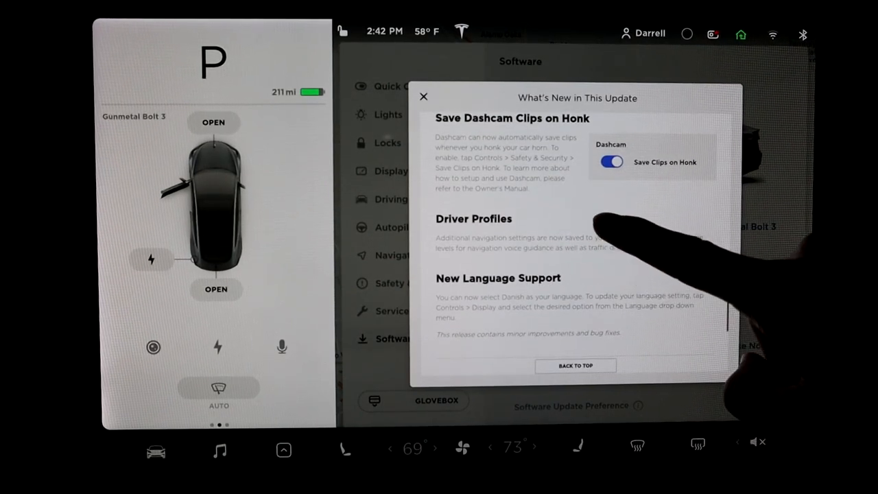
Scroll past Driver Profiles and New Language Support to the Previous Release Notes heading.
scroll(down, 3)
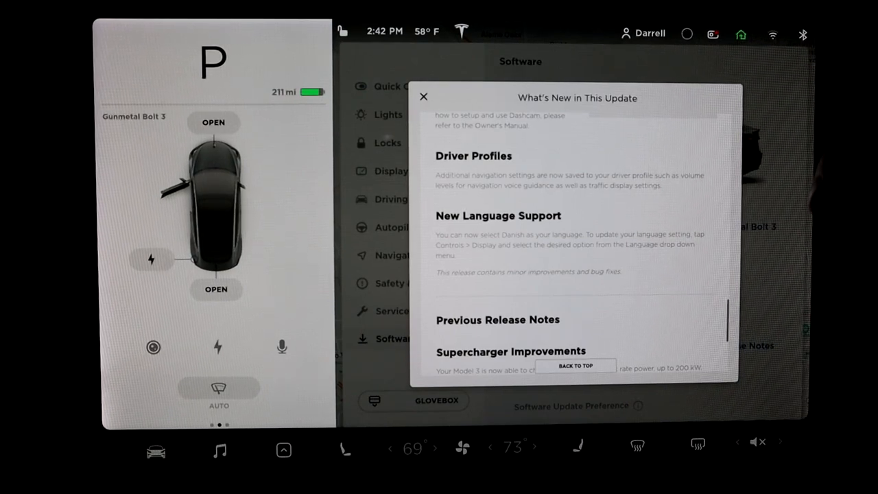
mouse_move(721, 219)
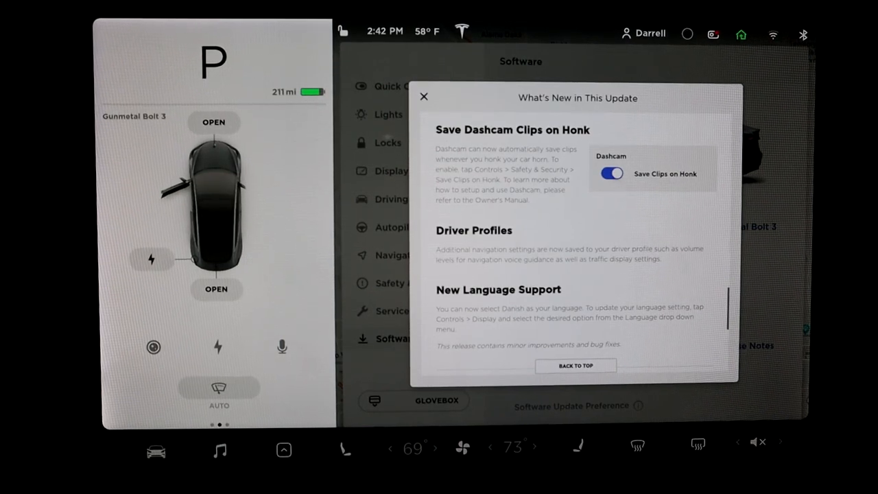
Scroll back down past TRAX and Dashcam clips to Previous Release Notes and Supercharger Improvements.
scroll(down, 3)
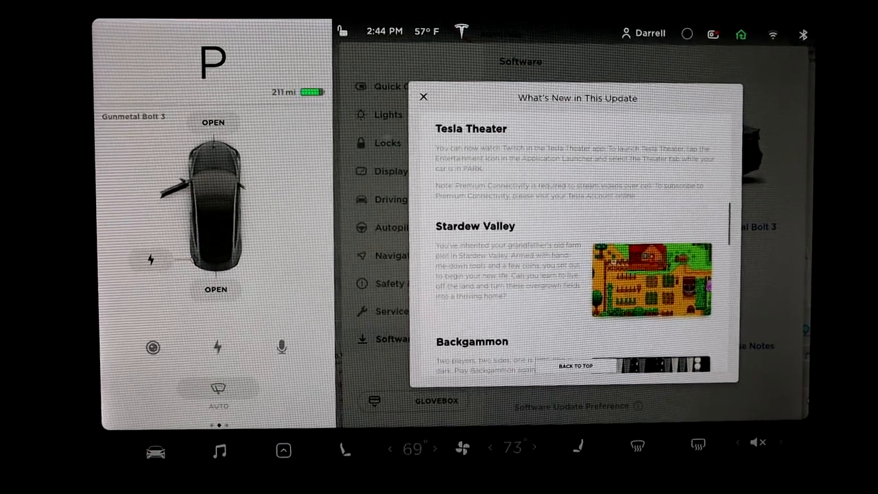
scroll(down, 3)
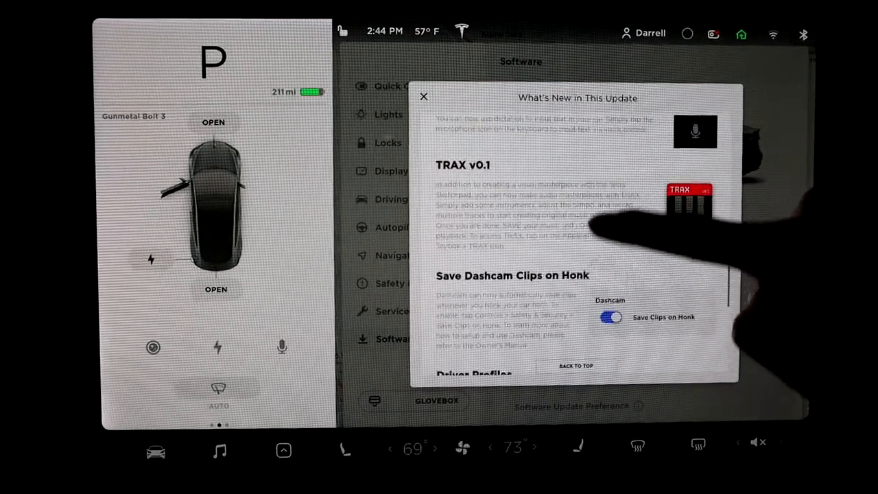
scroll(down, 3)
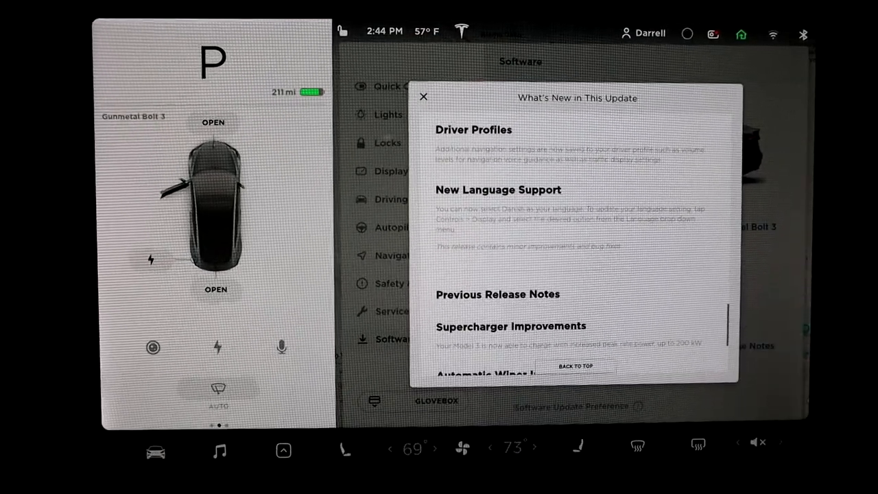